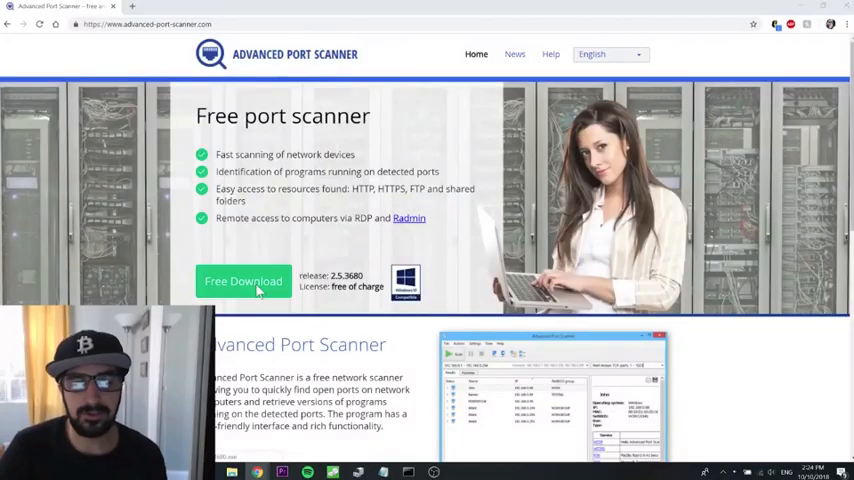
- Download Advanced Port Scanner, launch its installer and confirm the setup language
{"action": "left_click", "coordinate": [242, 280]}
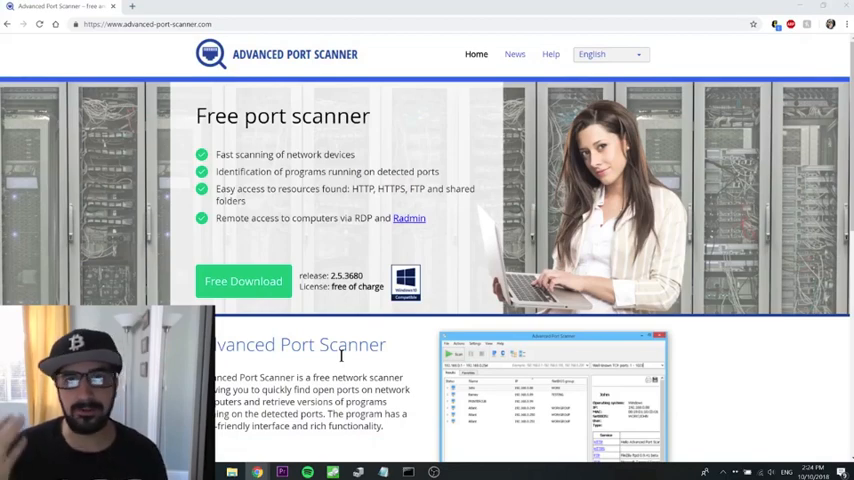
{"action": "left_click", "coordinate": [242, 280]}
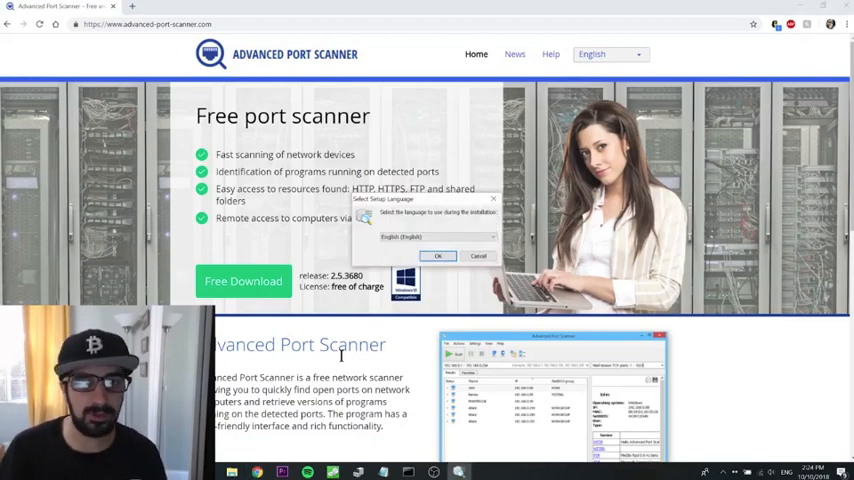
{"action": "left_click", "coordinate": [436, 256]}
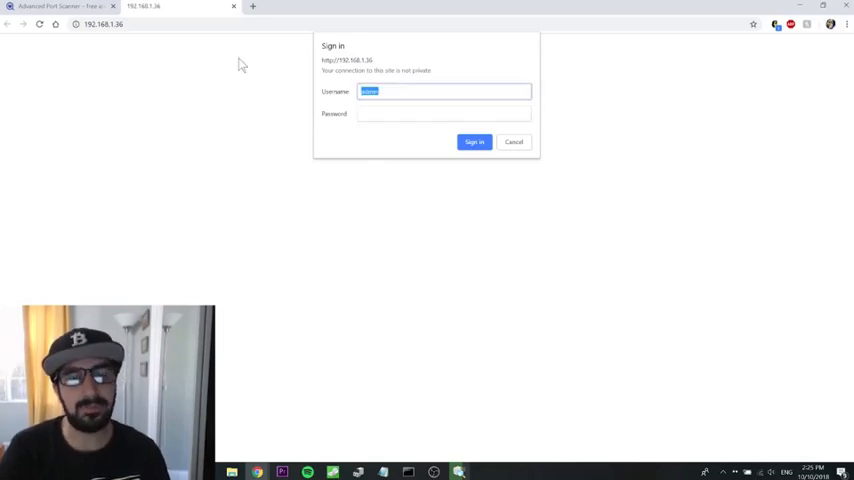
- Sign in as root, review Miner Status, then go to Miner Configuration for the pools
{"action": "type", "text": "root"}
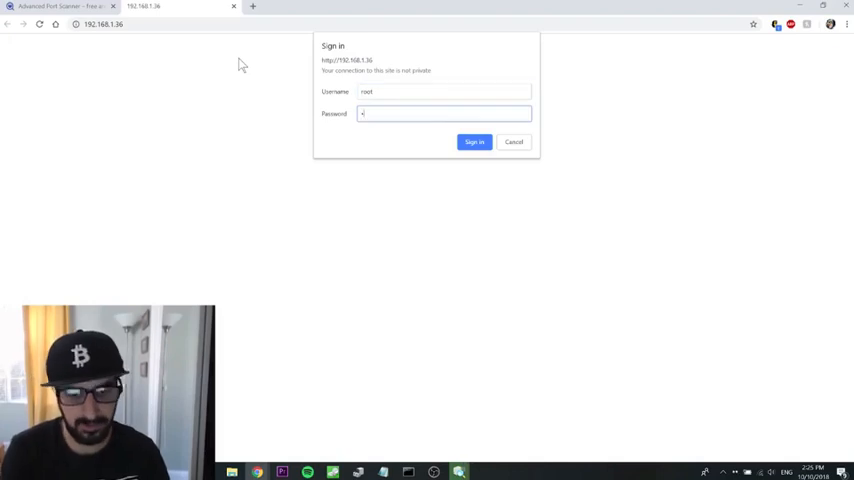
{"action": "left_click", "coordinate": [474, 140]}
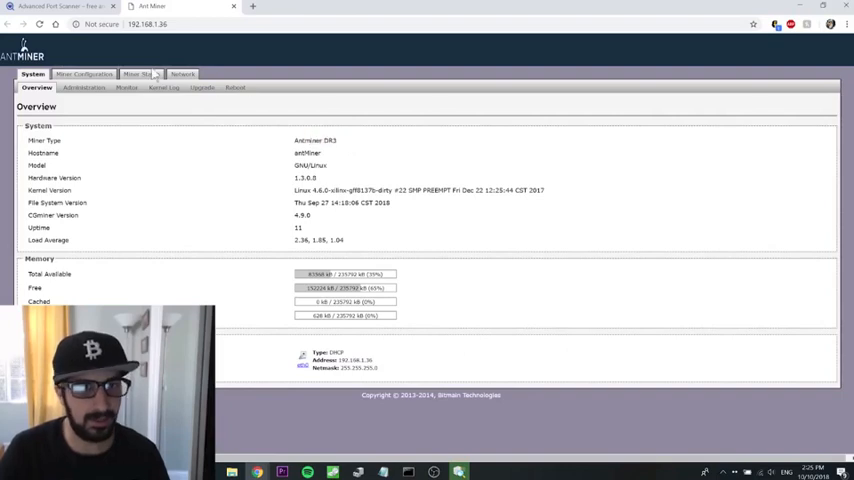
{"action": "left_click", "coordinate": [140, 72]}
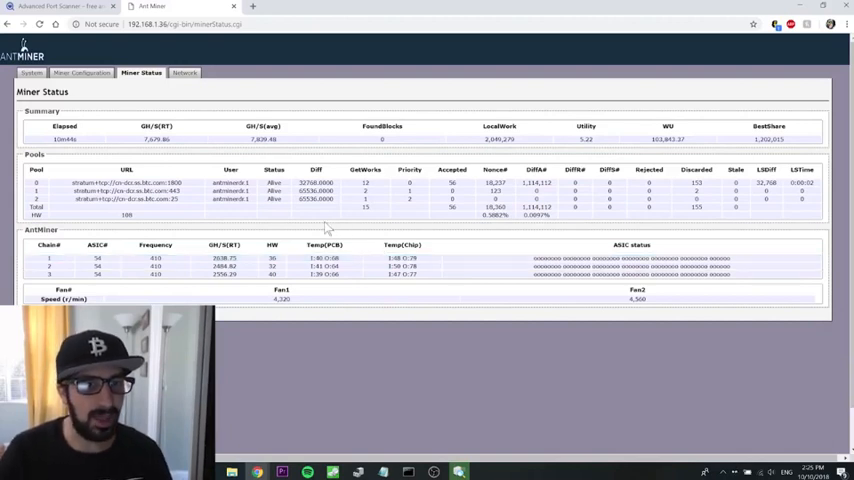
{"action": "left_click", "coordinate": [164, 190]}
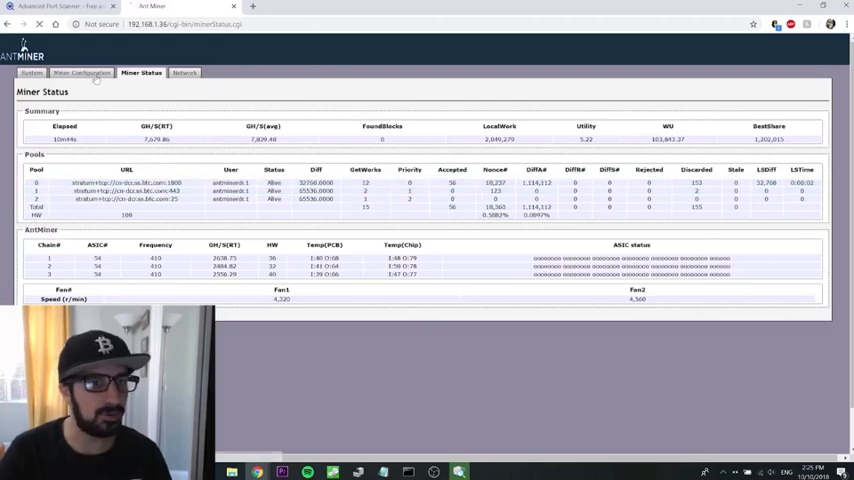
{"action": "left_click", "coordinate": [84, 72]}
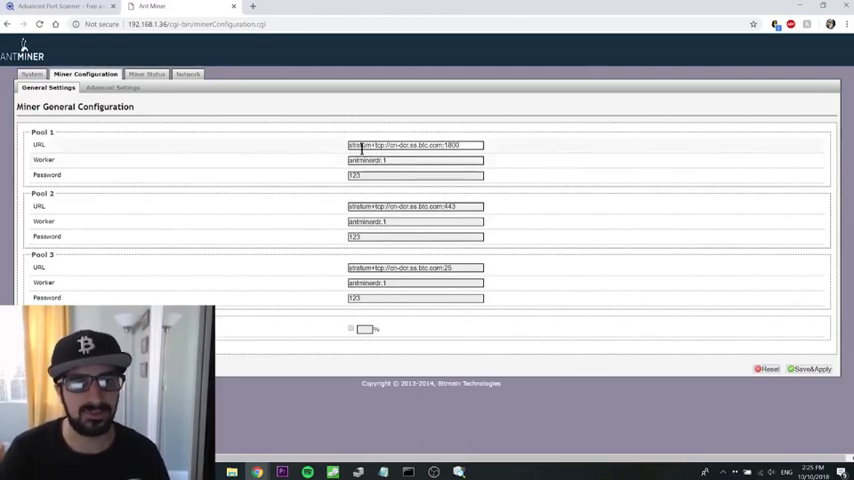
- Set all three pools to the NiceHash Blake2b14 USA stratum with the wallet worker and Save&Apply
{"action": "left_click", "coordinate": [300, 8]}
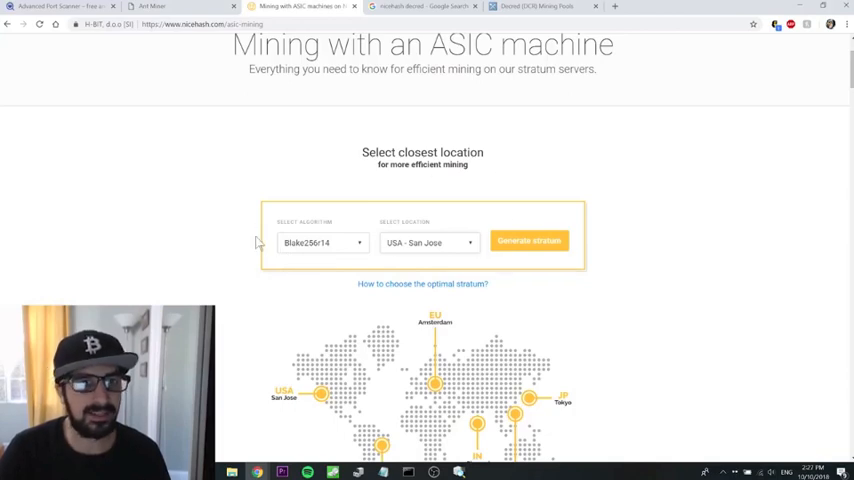
{"action": "mouse_move", "coordinate": [320, 260]}
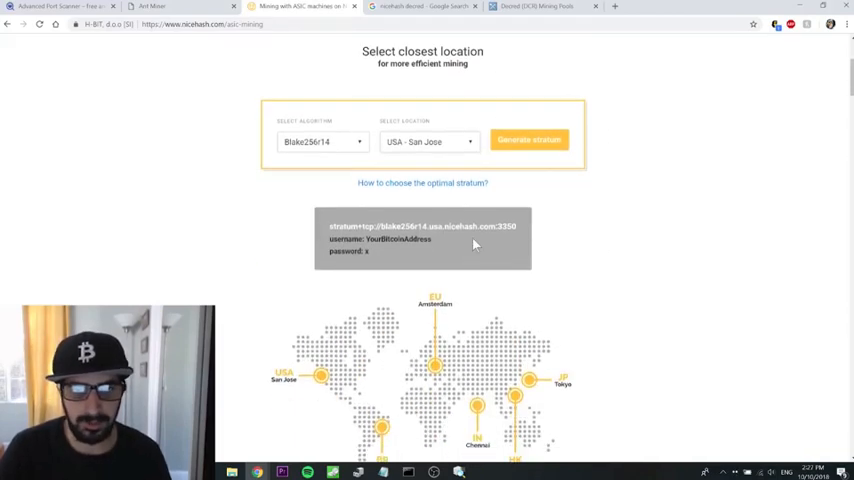
{"action": "mouse_move", "coordinate": [520, 228]}
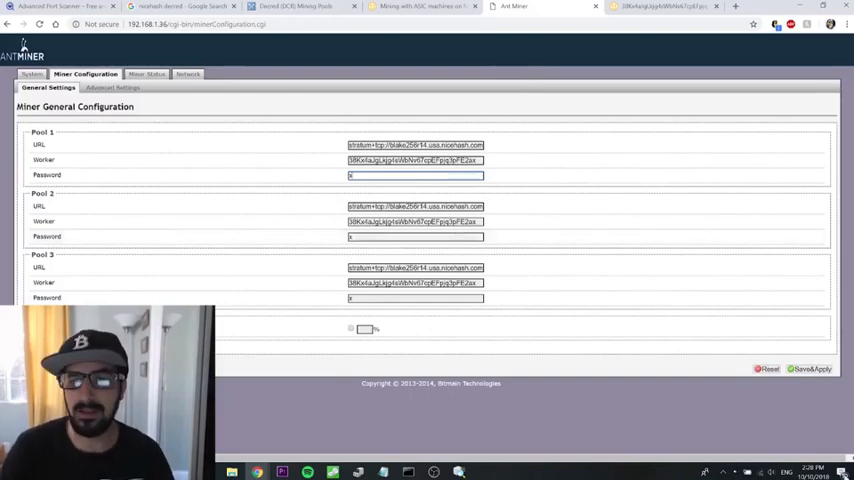
{"action": "left_click", "coordinate": [810, 368]}
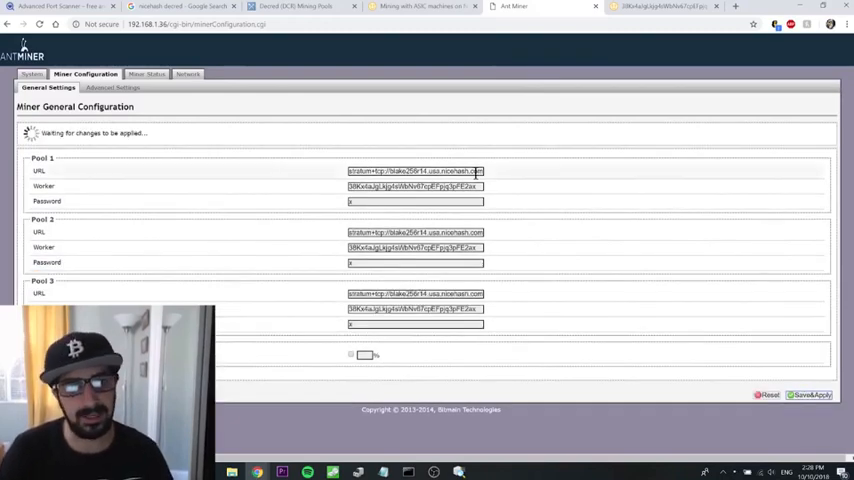
{"action": "left_click", "coordinate": [290, 8]}
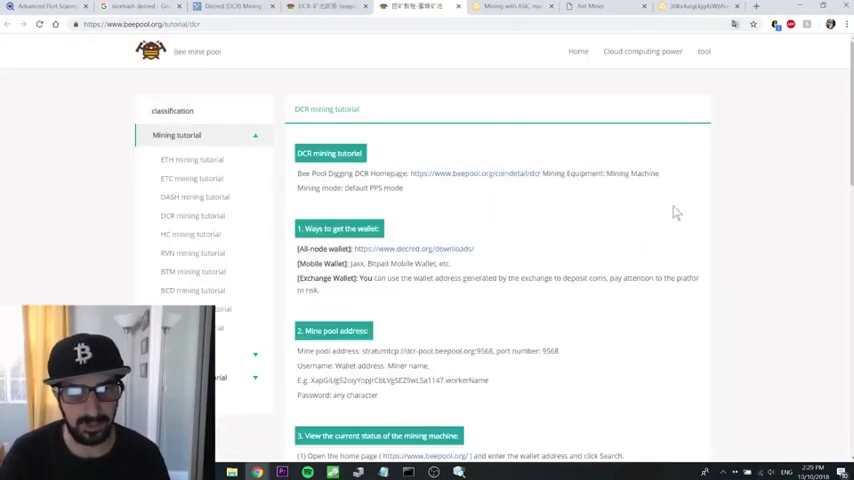
- Review Beepool's DCR tutorial pool address and select the example wallet-plus-worker username
{"action": "scroll", "scroll_direction": "down", "scroll_amount": 3}
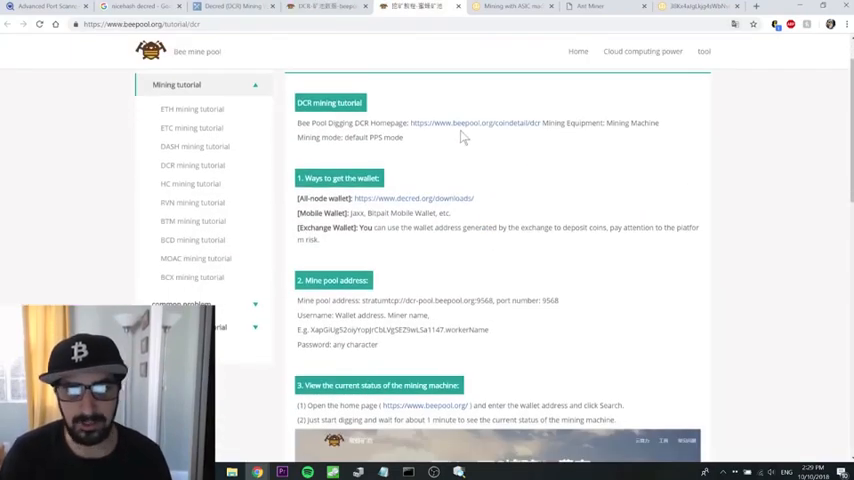
{"action": "scroll", "scroll_direction": "down", "scroll_amount": 3}
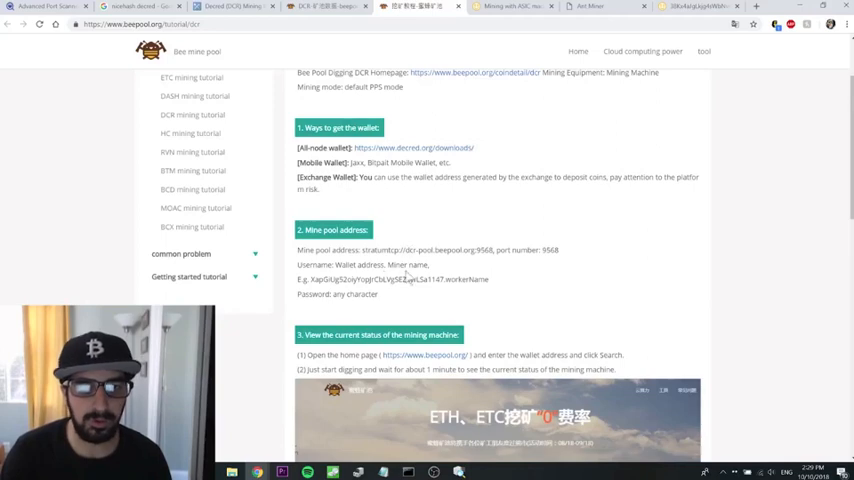
{"action": "left_click_drag", "start_coordinate": [312, 280], "coordinate": [448, 280]}
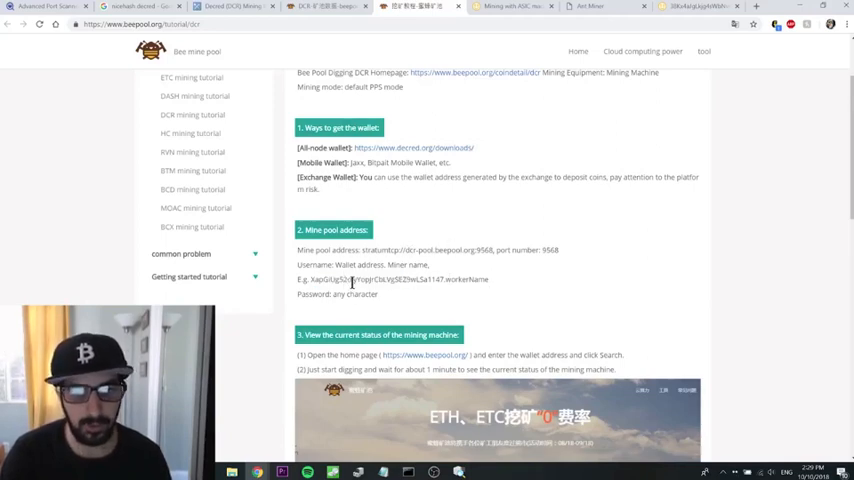
{"action": "scroll", "scroll_direction": "down", "scroll_amount": 3}
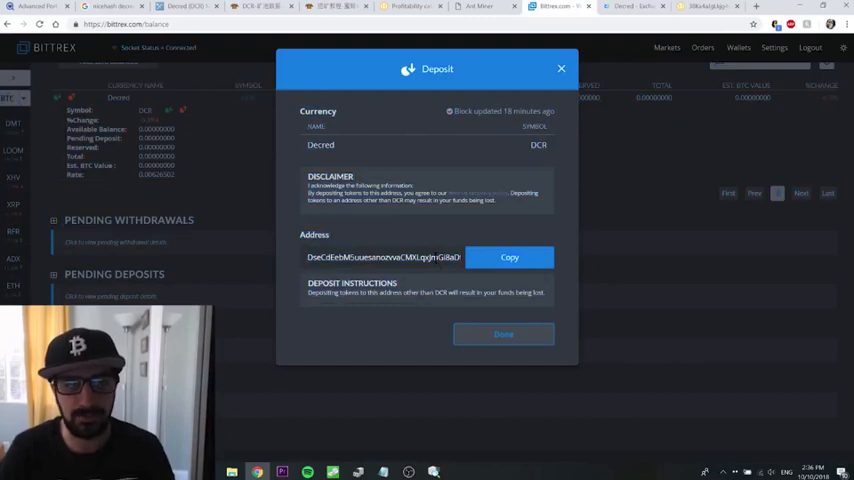
- Copy the Bittrex Decred deposit address, then select and copy Beepool's Decred mining address
{"action": "left_click", "coordinate": [476, 8]}
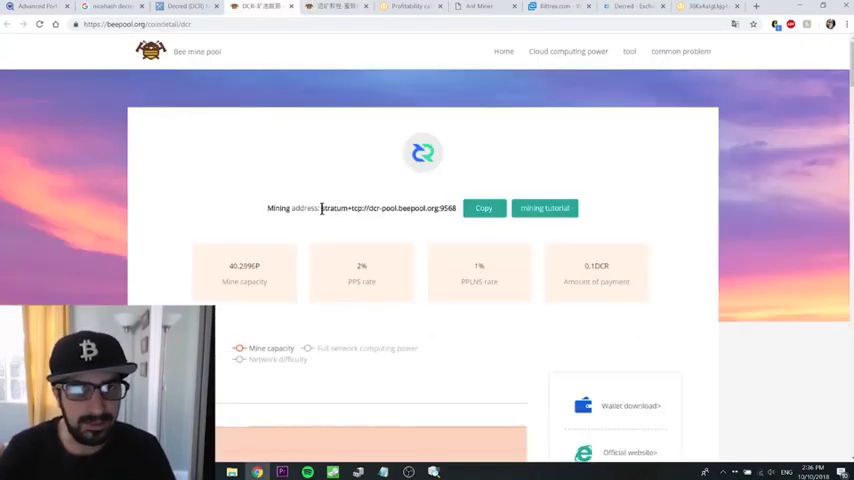
{"action": "left_click_drag", "start_coordinate": [322, 208], "coordinate": [388, 208]}
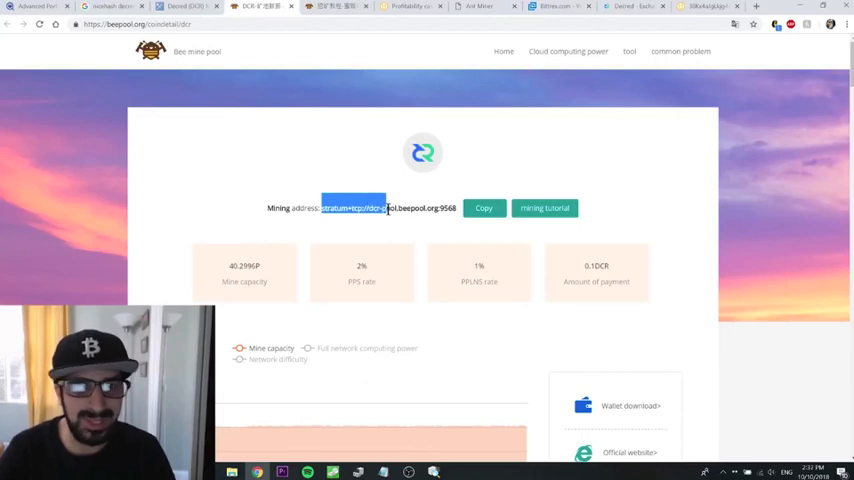
{"action": "left_click", "coordinate": [632, 6]}
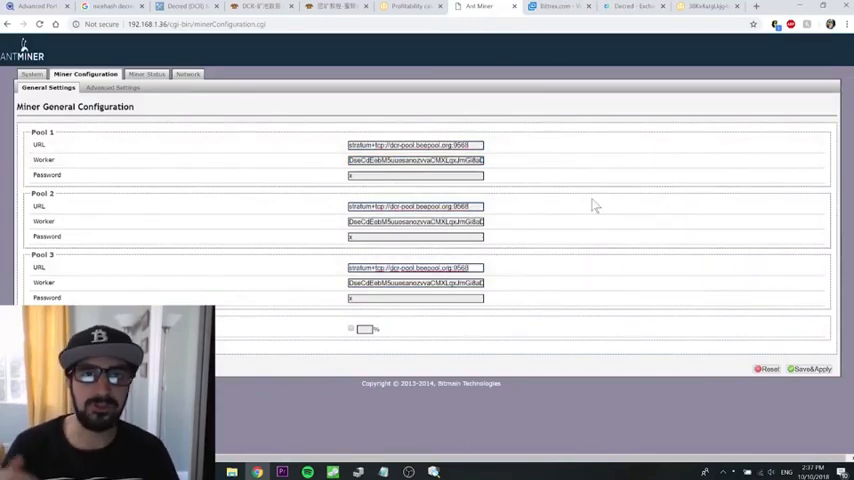
- Save&Apply the three pools pointing at Beepool's Decred server with the wallet worker
{"action": "left_click", "coordinate": [810, 368]}
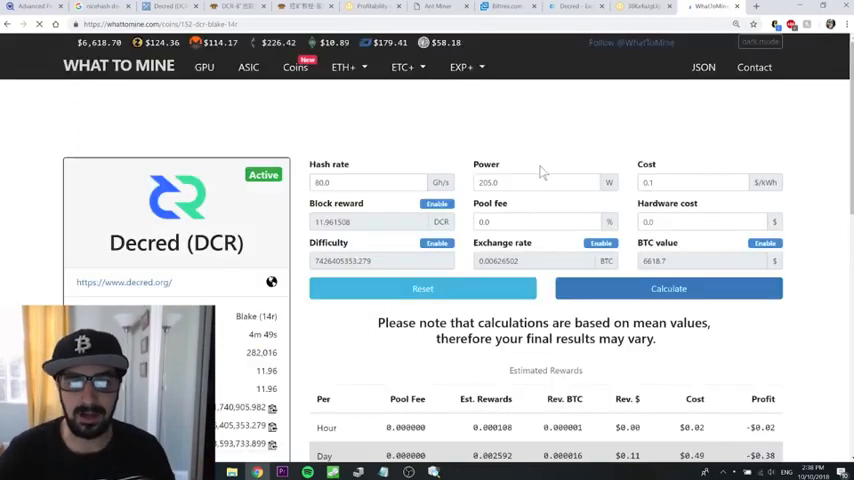
- Calculate Decred rewards for hash rate 7800 and power 420 W
{"action": "left_click", "coordinate": [368, 182]}
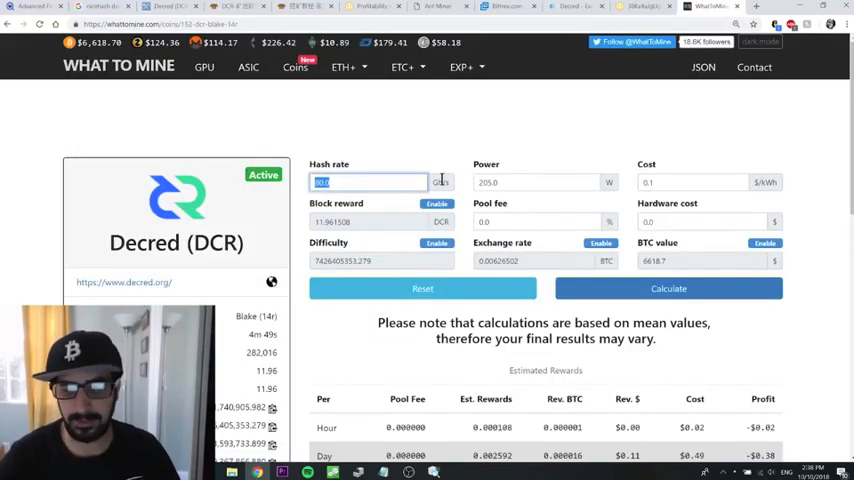
{"action": "type", "text": "7800"}
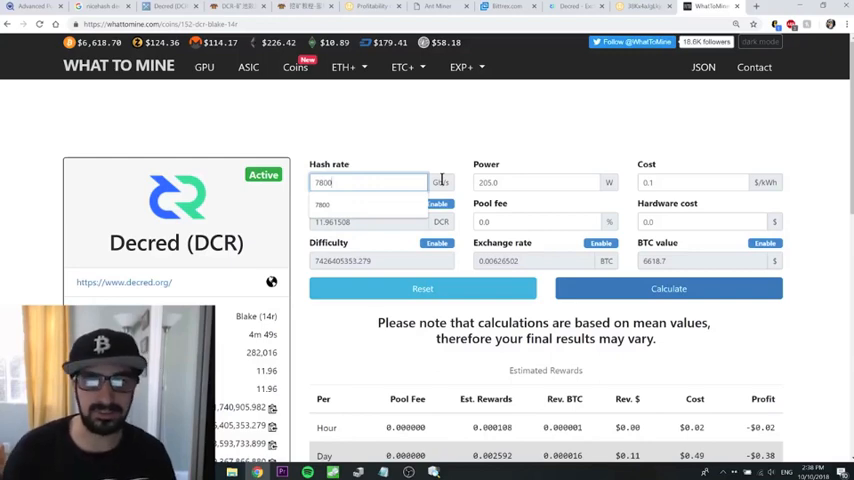
{"action": "left_click", "coordinate": [536, 182]}
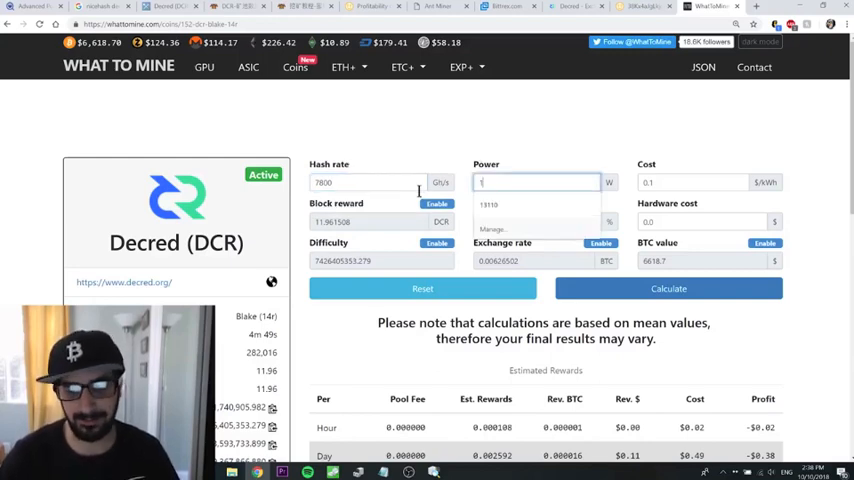
{"action": "type", "text": "420"}
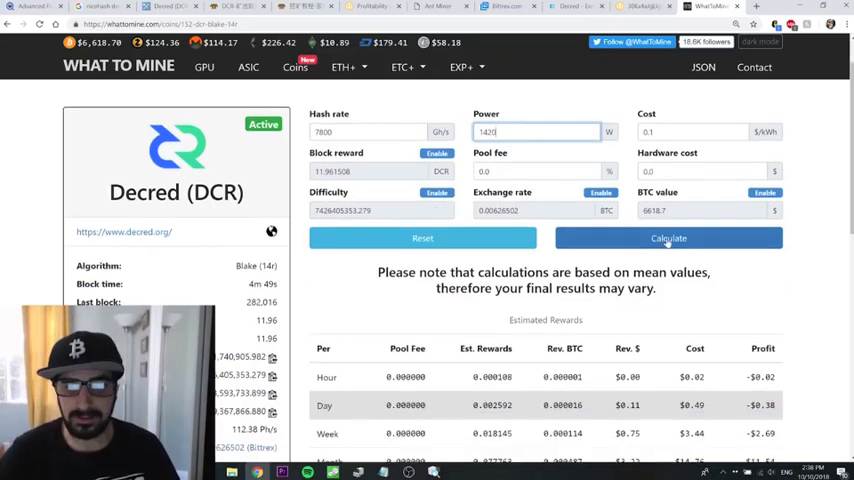
{"action": "left_click", "coordinate": [370, 132]}
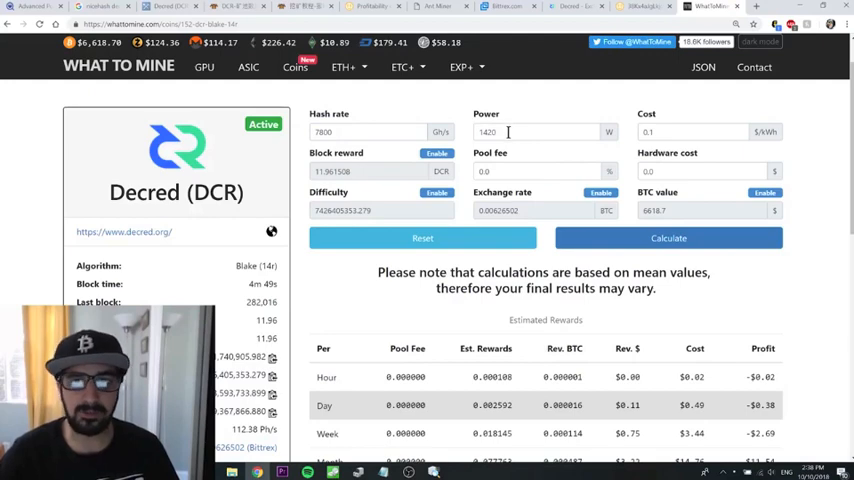
{"action": "left_click", "coordinate": [692, 132]}
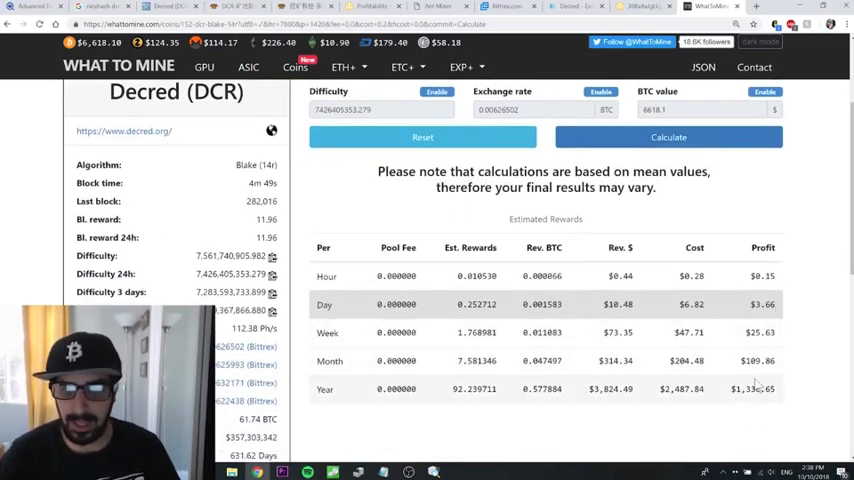
- Set the electricity cost to 0.1 $/kWh for the profit estimate
{"action": "double_click", "coordinate": [688, 360]}
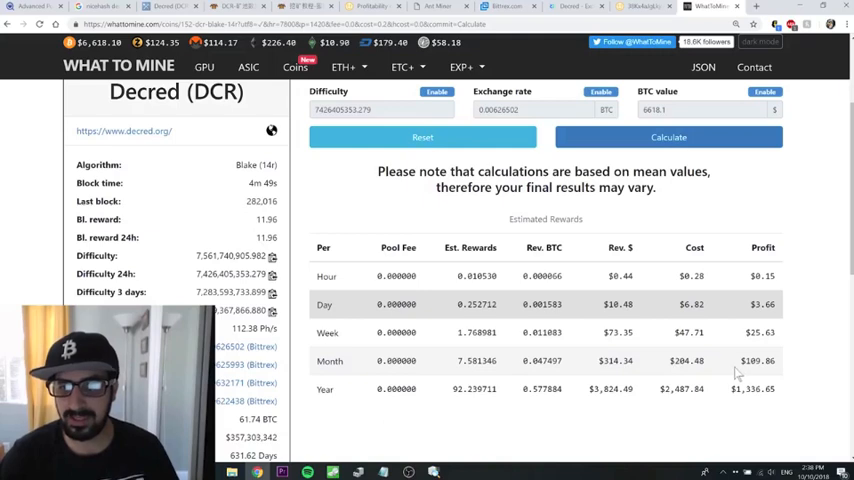
{"action": "scroll", "scroll_direction": "down", "scroll_amount": 3}
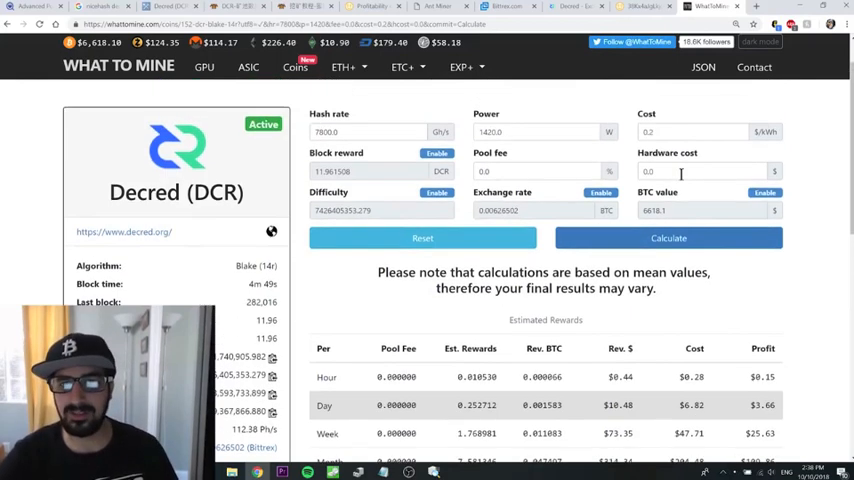
{"action": "type", "text": "0.1"}
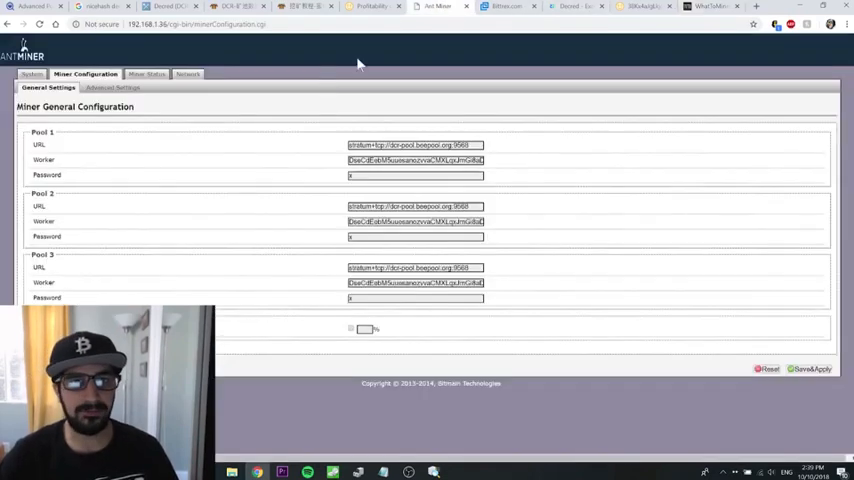
- Return to the AntMiner page showing the three Beepool pool entries
{"action": "left_click", "coordinate": [140, 72]}
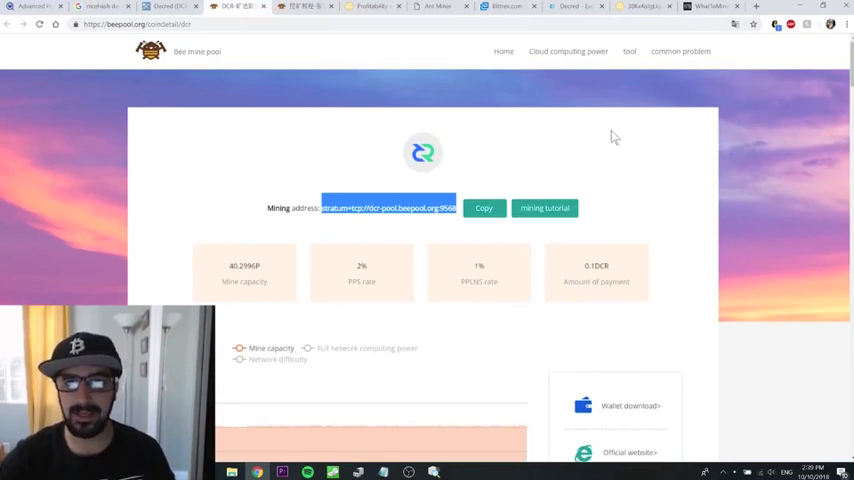
- View Beepool stats for the wallet address: current and average power, balance and online machines
{"action": "scroll", "scroll_direction": "down", "scroll_amount": 3}
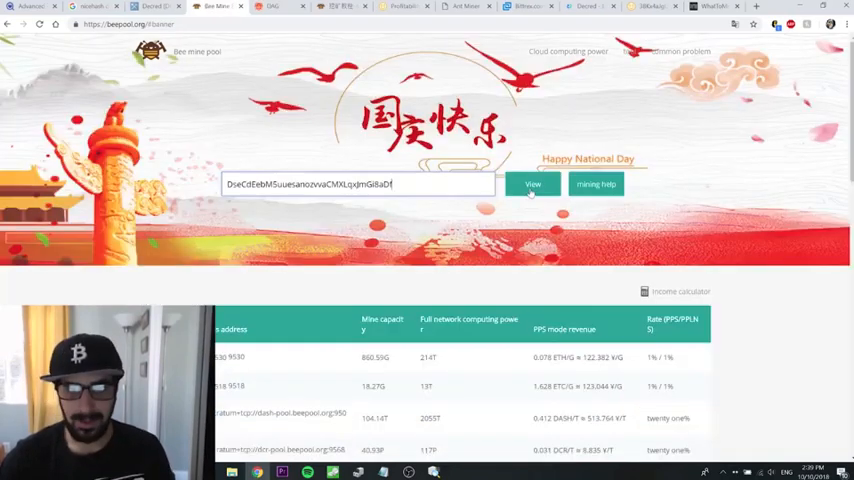
{"action": "left_click", "coordinate": [532, 184]}
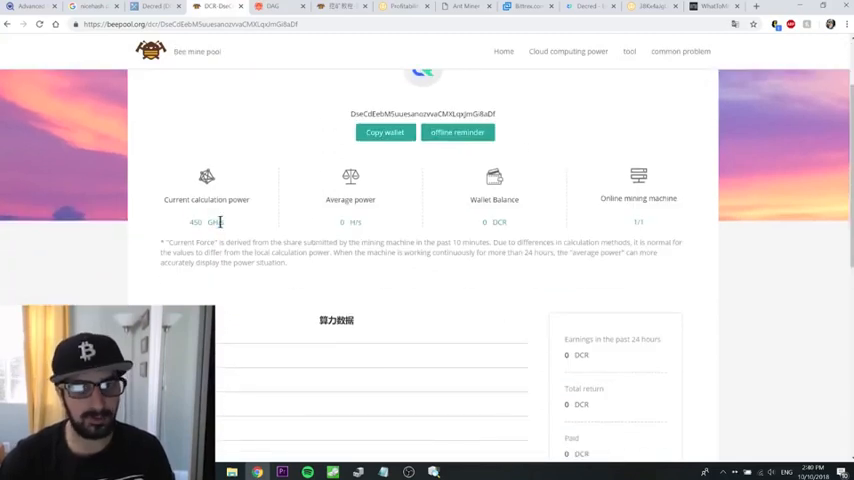
{"action": "scroll", "scroll_direction": "down", "scroll_amount": 3}
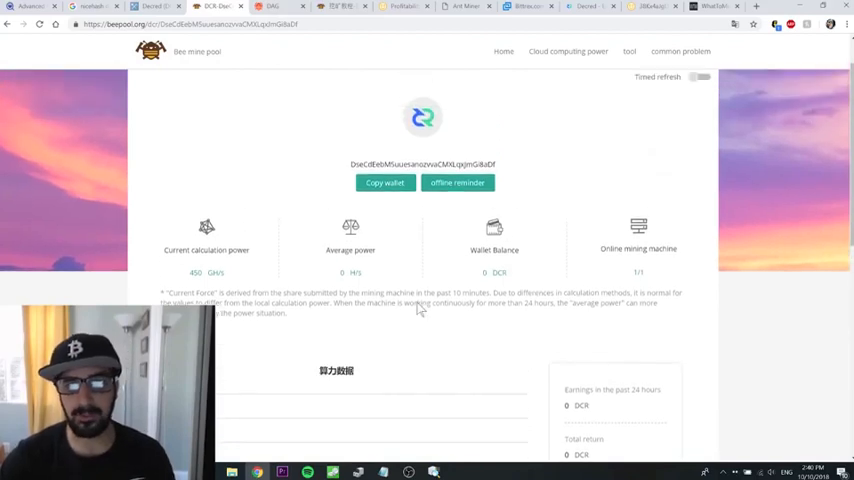
{"action": "scroll", "scroll_direction": "down", "scroll_amount": 3}
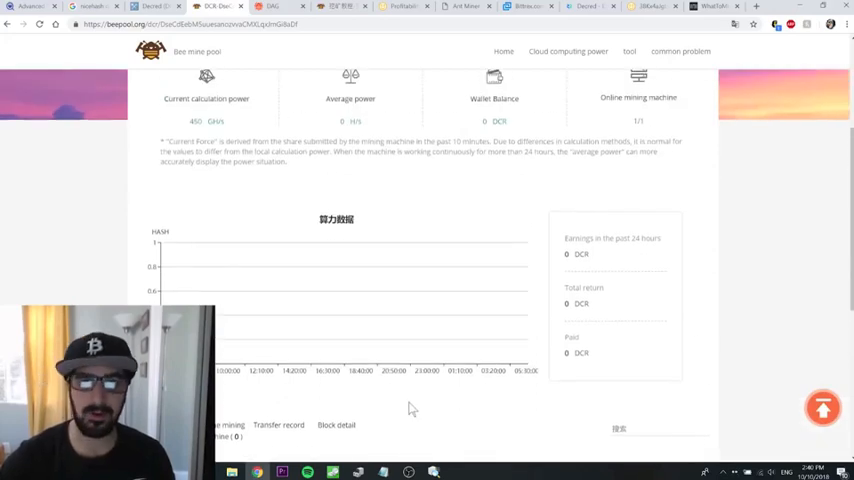
{"action": "scroll", "scroll_direction": "up", "scroll_amount": 3}
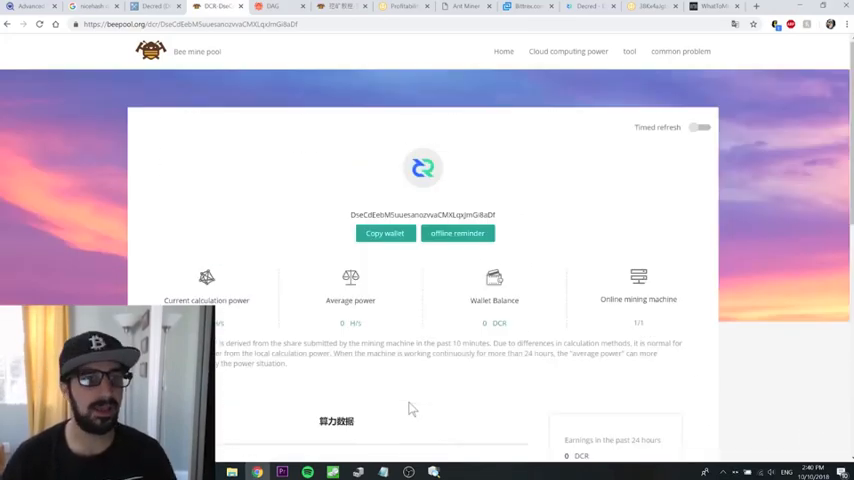